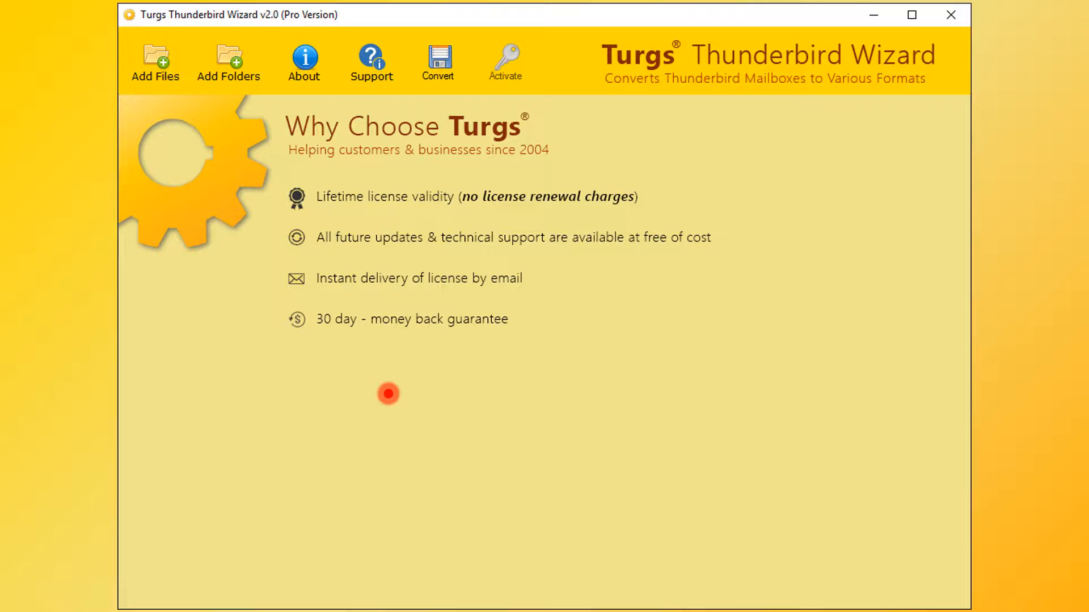
pyautogui.moveTo(366, 364)
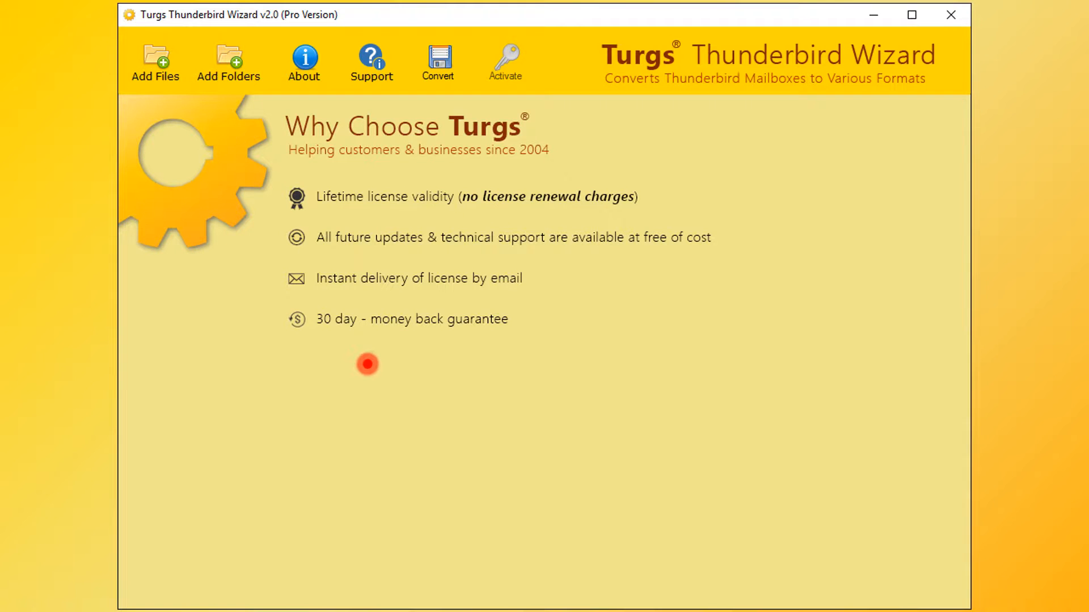
# Step: Add Inbox.mbox and Sent Mail.mbox from Local Disk (E:) via Add Files
pyautogui.click(155, 62)
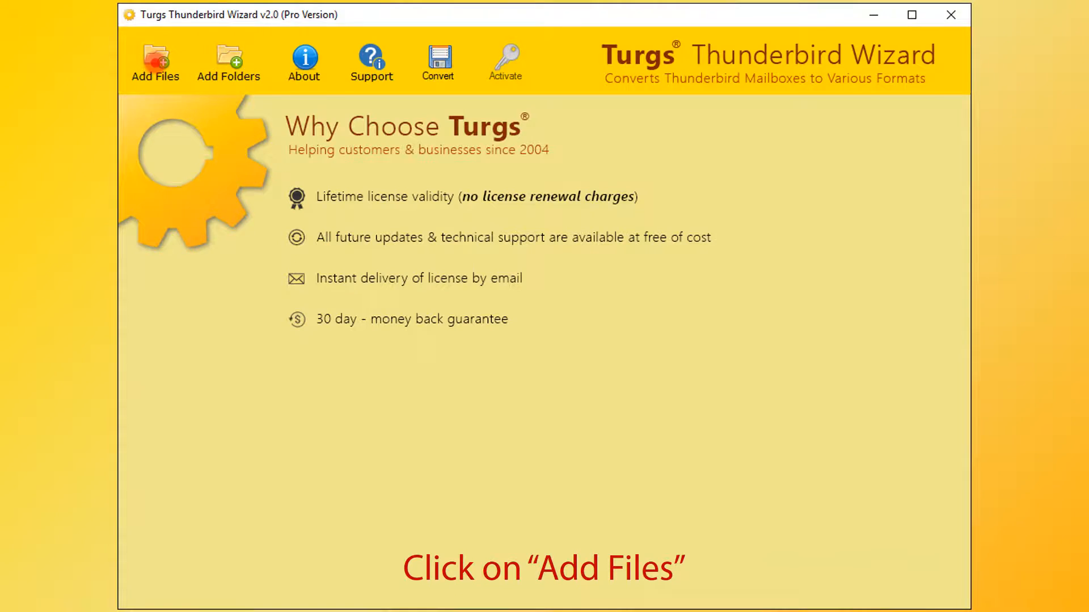
pyautogui.click(154, 62)
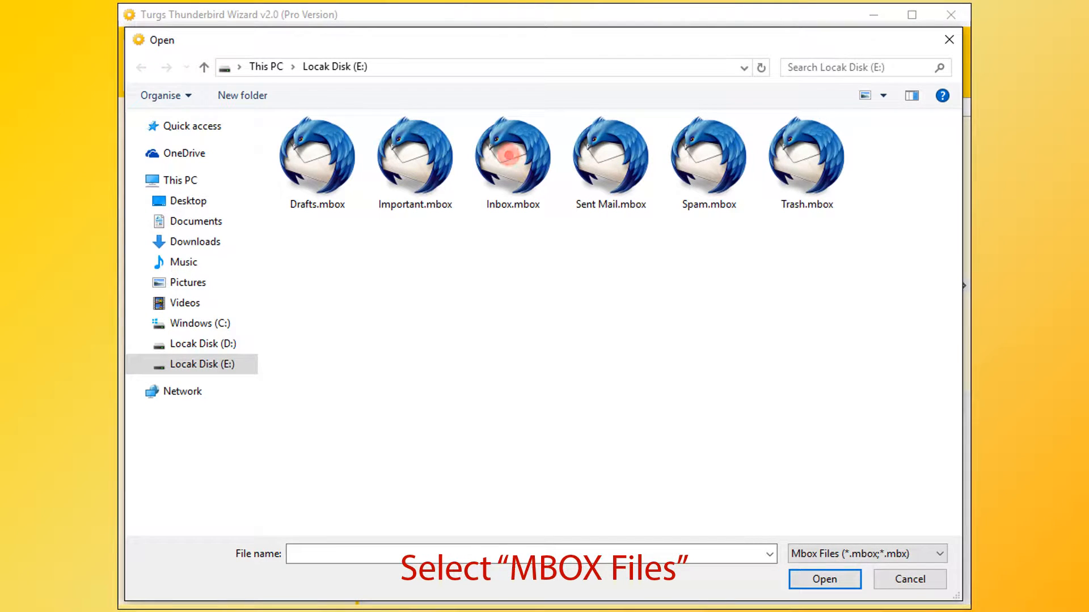
pyautogui.click(512, 160)
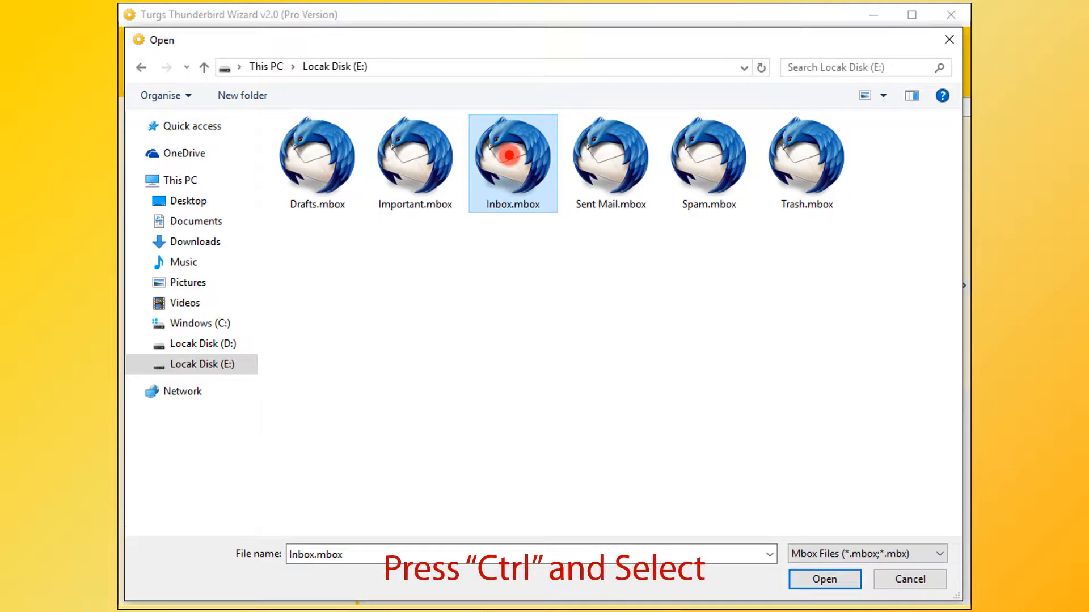
pyautogui.click(610, 162)
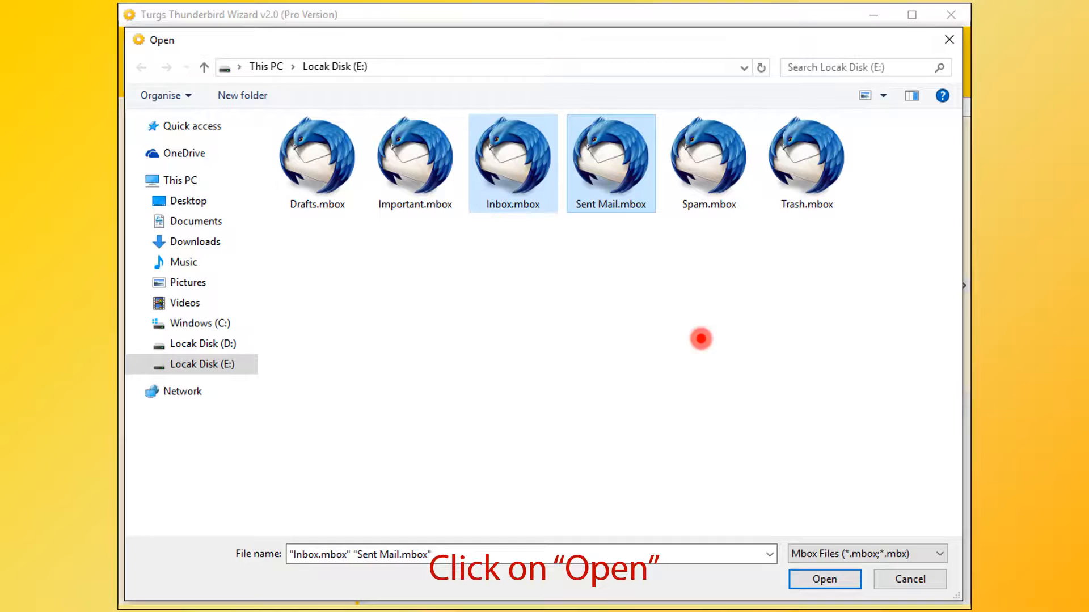
pyautogui.click(825, 579)
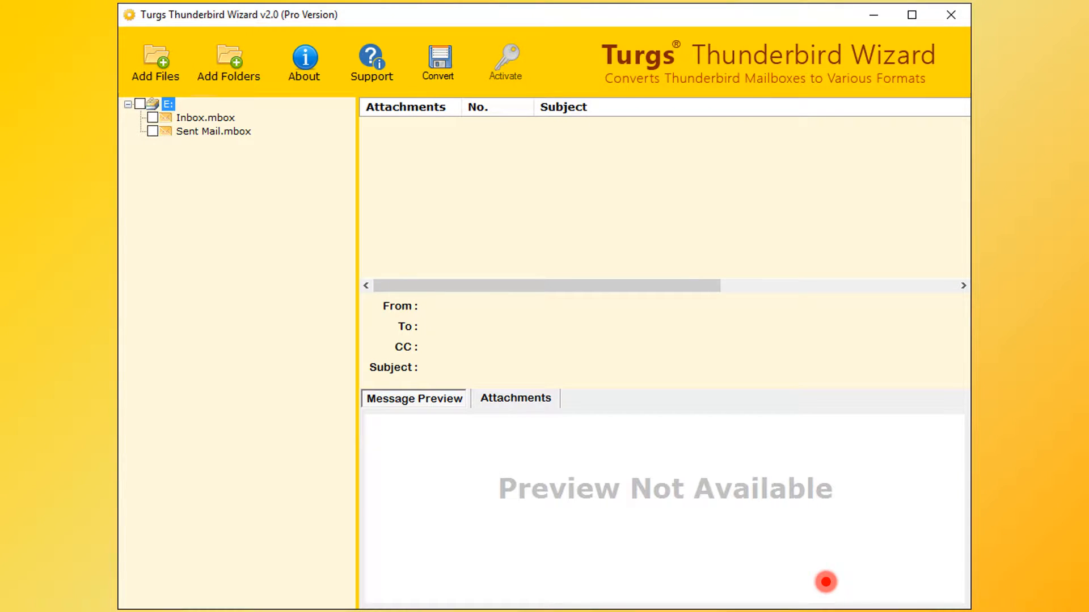
pyautogui.moveTo(762, 528)
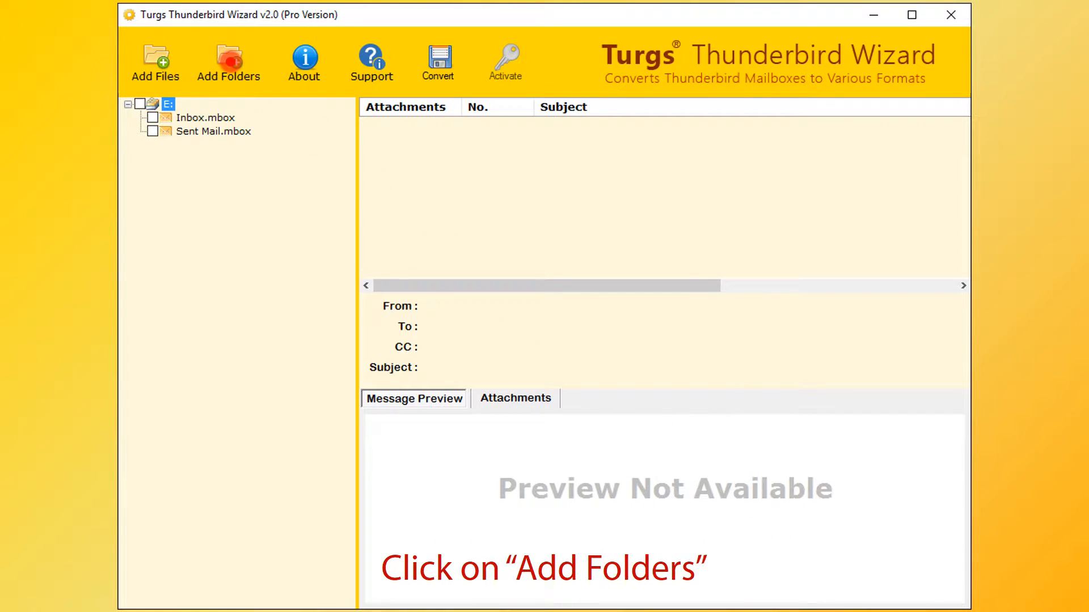
# Step: Add the whole Local Disk (E:) folder via Add Folders so all six mailboxes load
pyautogui.click(228, 62)
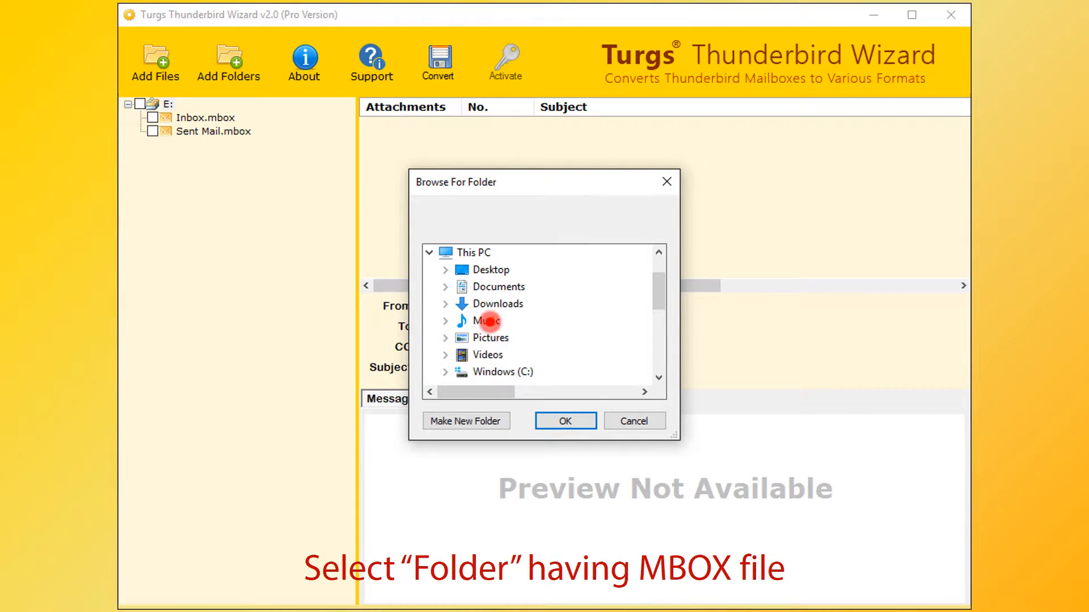
pyautogui.scroll(-3)
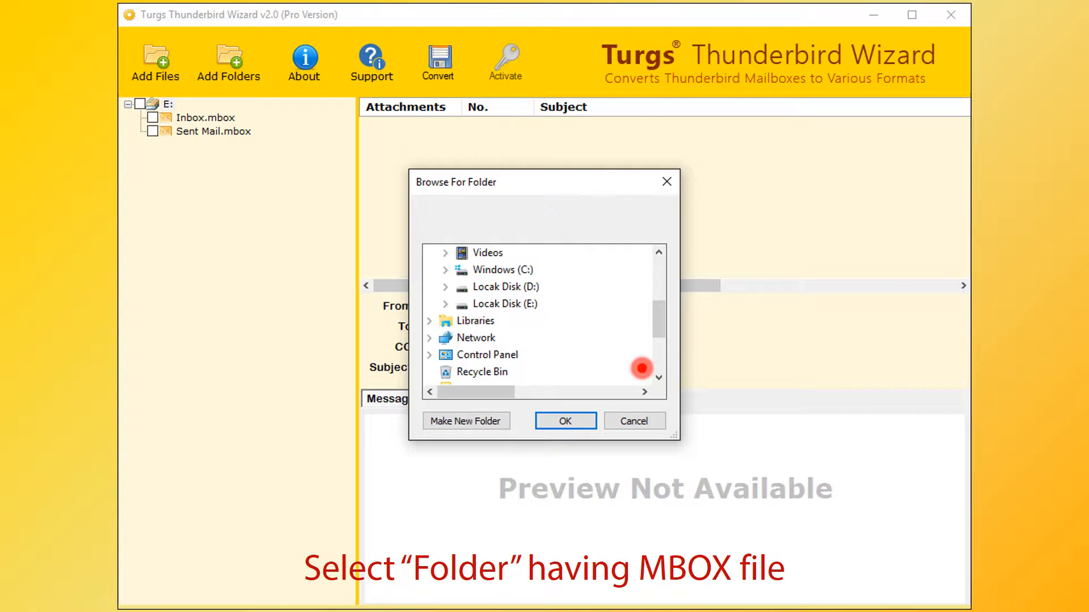
pyautogui.click(503, 304)
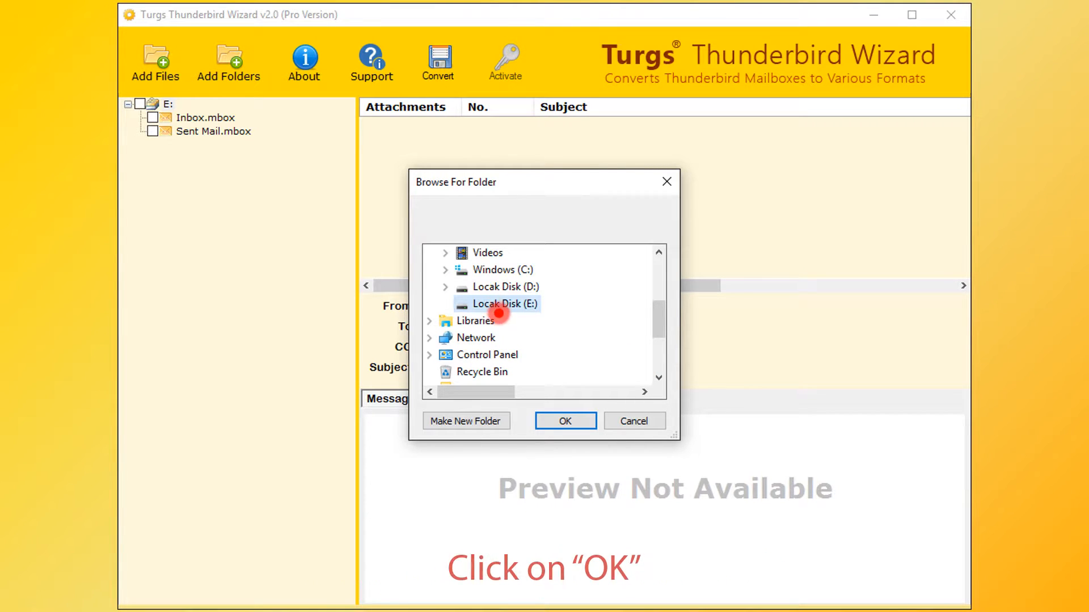
pyautogui.click(565, 420)
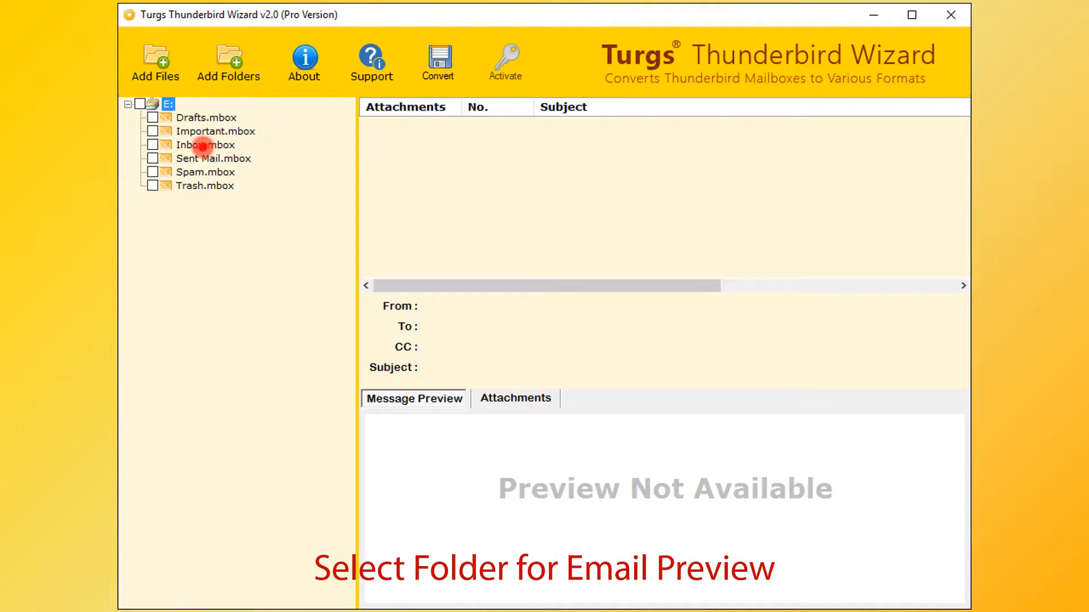
# Step: Select Inbox.mbox in the tree and preview its first email, 'New sign-in to Firefox'
pyautogui.click(205, 144)
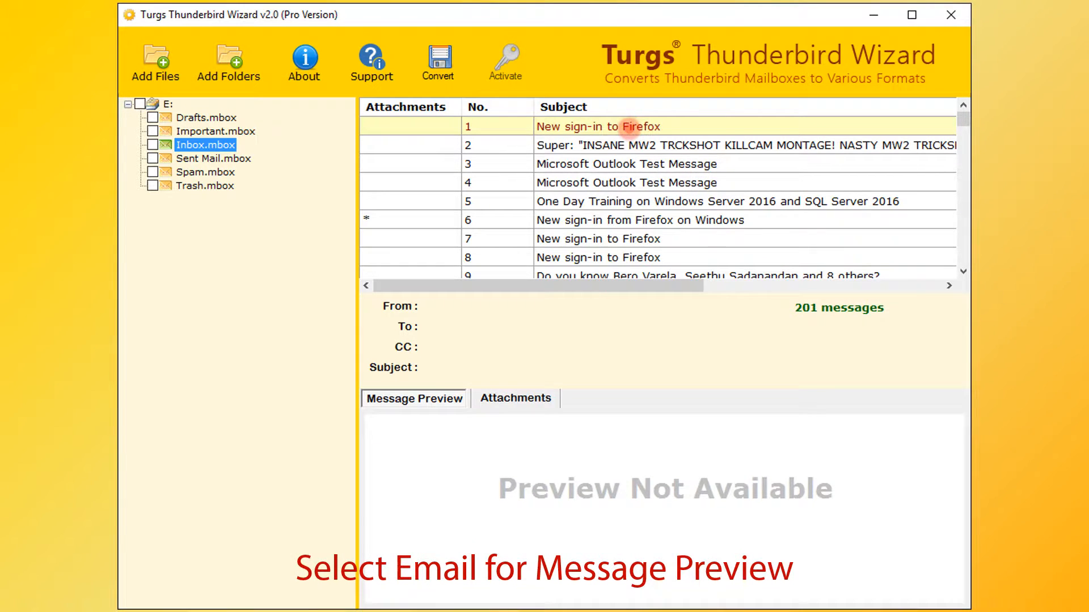
pyautogui.click(597, 126)
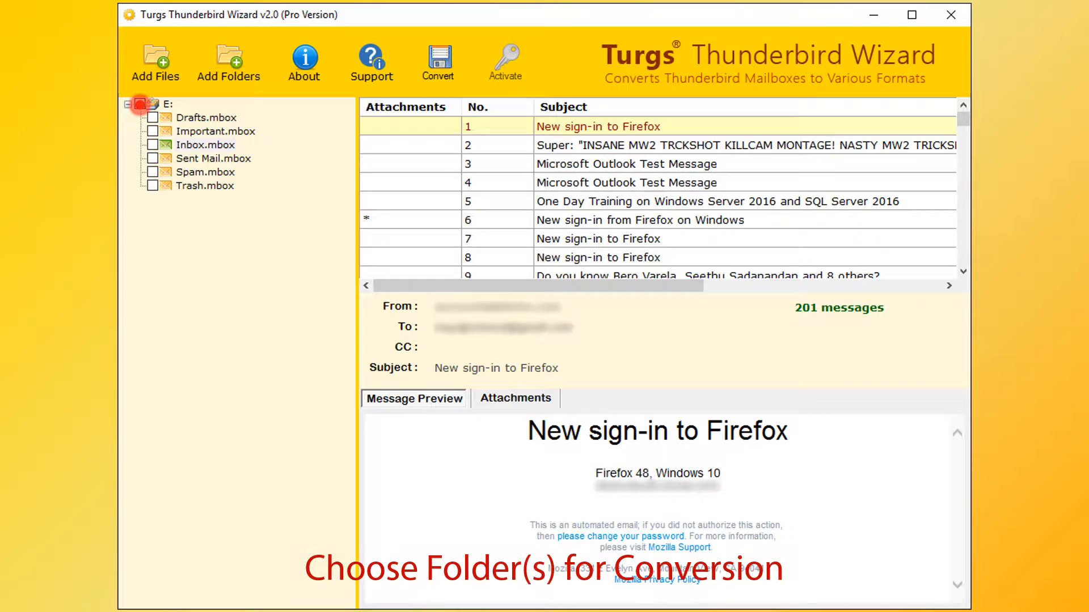
# Step: Tick only Inbox.mbox for conversion and bring up the Convert saving options
pyautogui.click(205, 144)
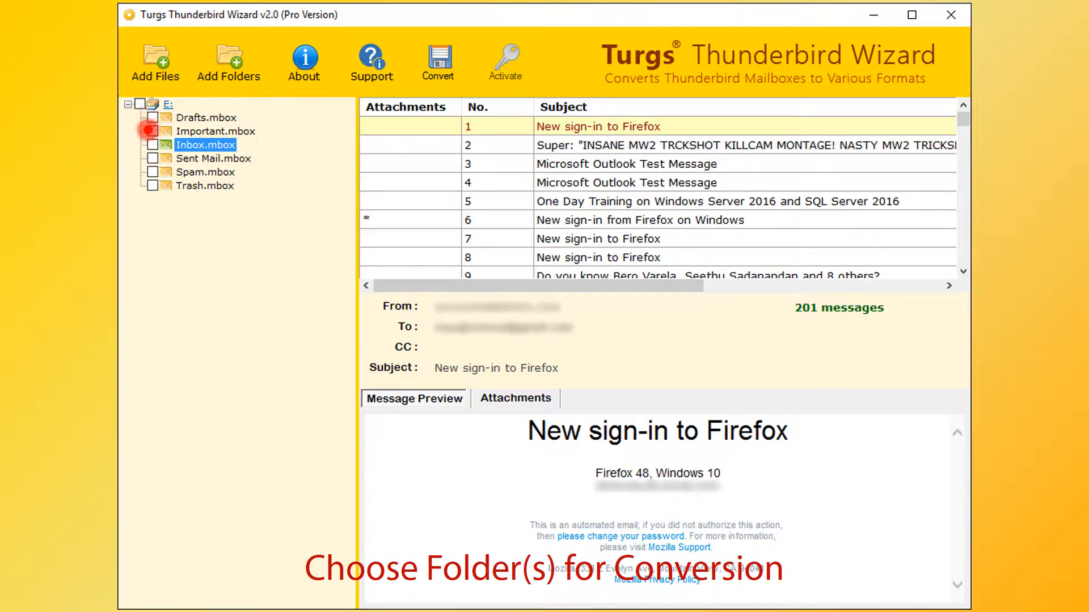
pyautogui.click(153, 144)
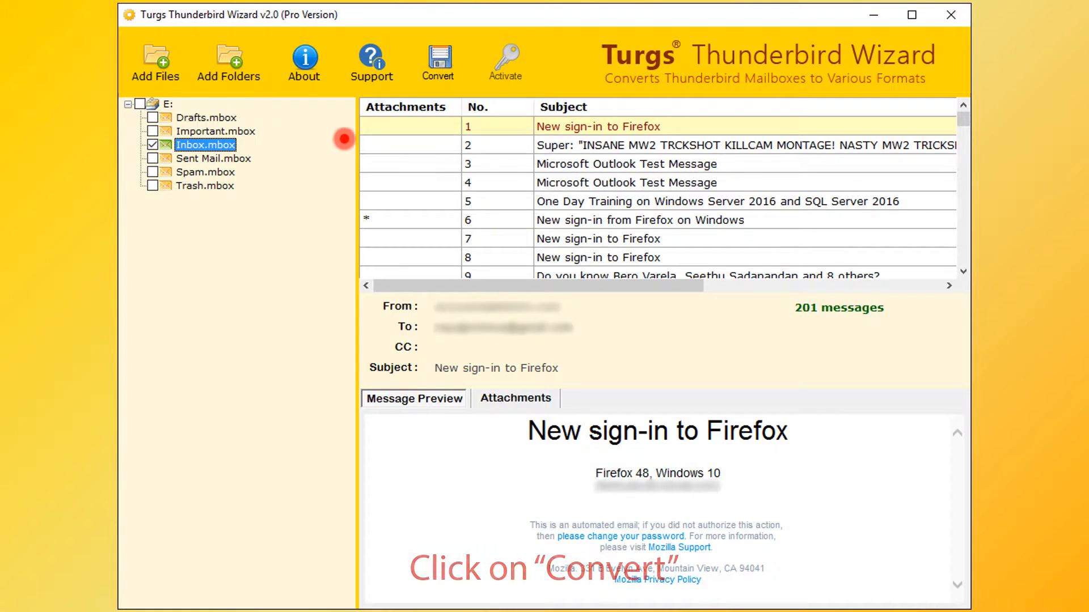
pyautogui.click(438, 63)
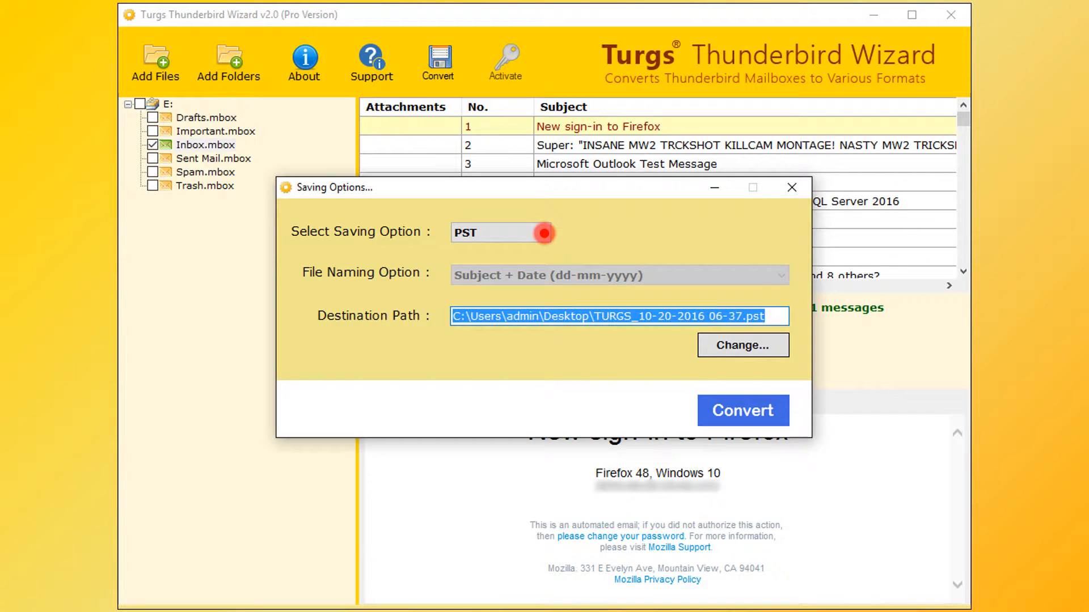
# Step: Cycle the Select Saving Option through MSG, EMLX, HTML and DOC, ending on PST
pyautogui.click(500, 231)
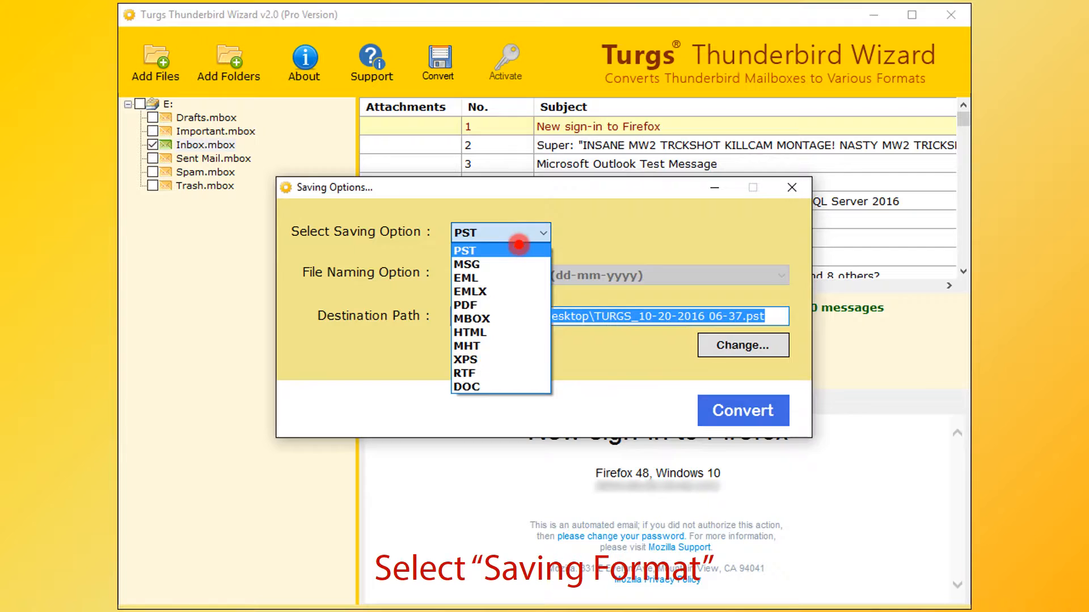
pyautogui.click(466, 264)
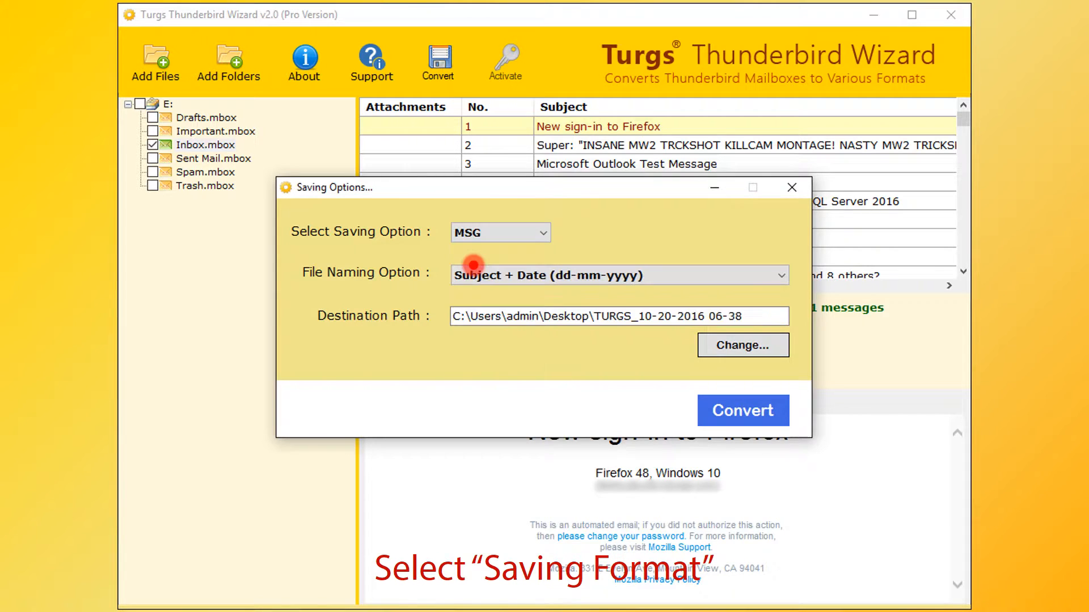
pyautogui.click(500, 232)
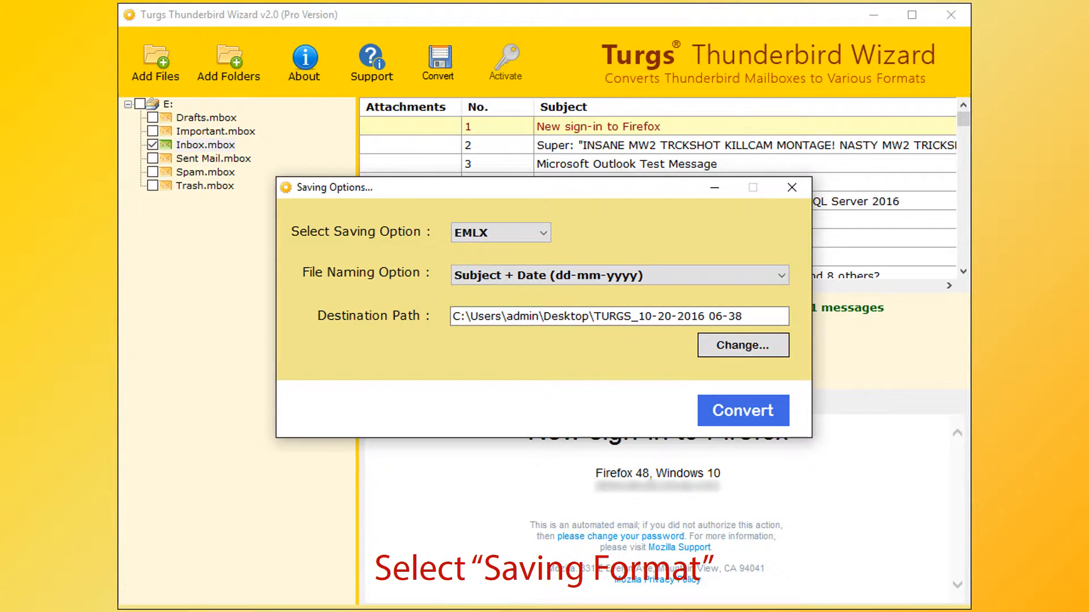
pyautogui.click(500, 233)
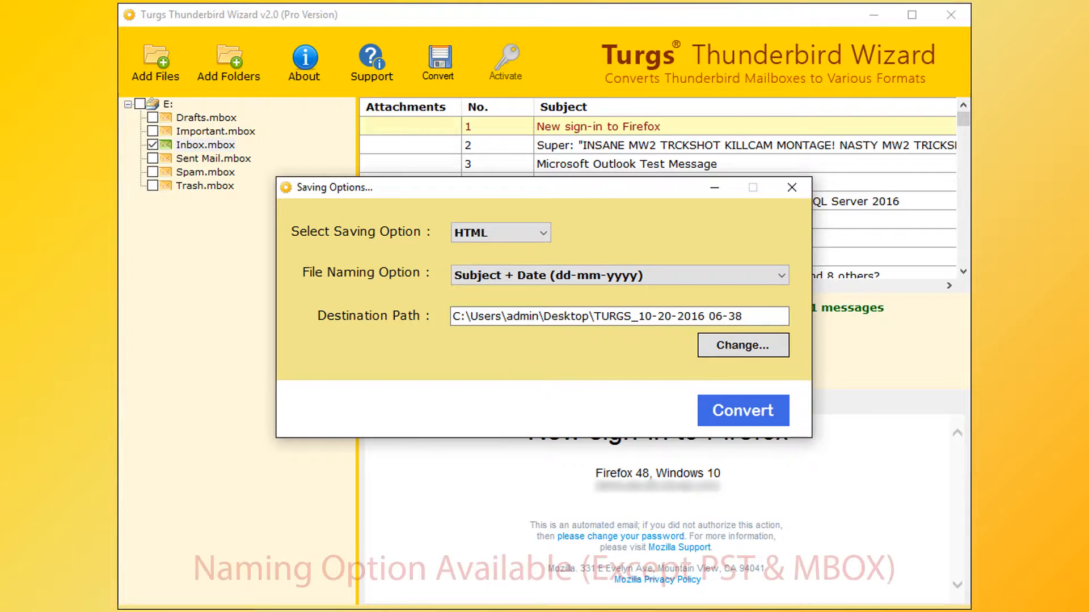
pyautogui.click(499, 233)
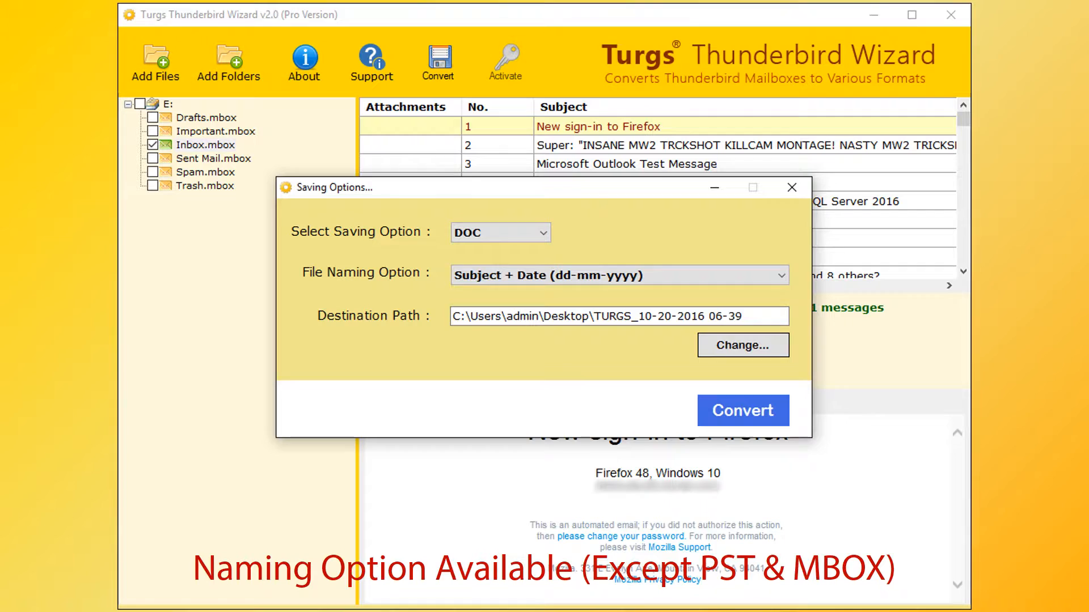
pyautogui.click(499, 233)
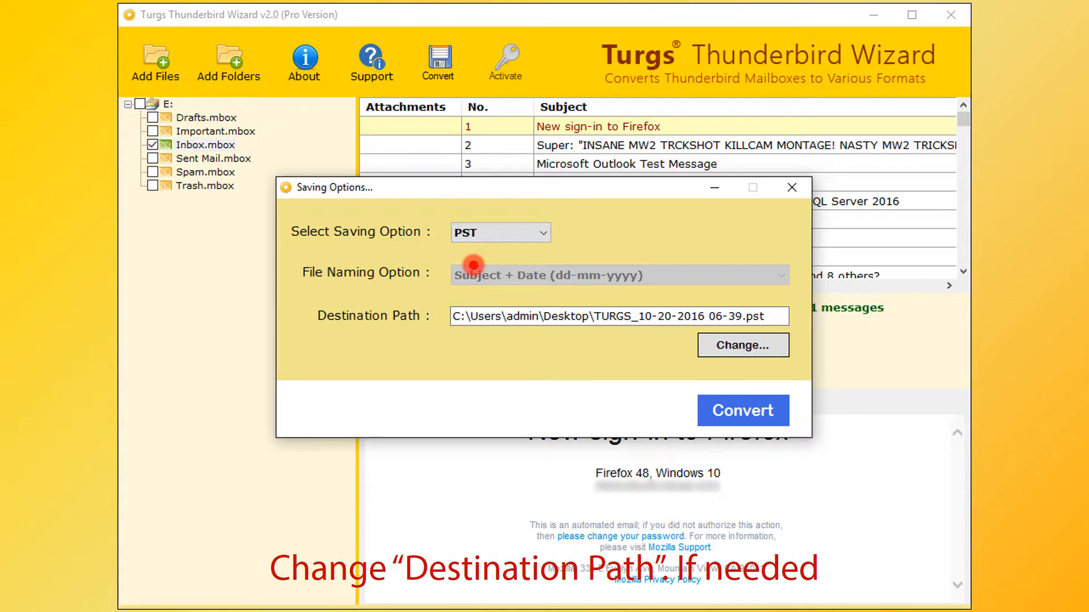
pyautogui.moveTo(521, 282)
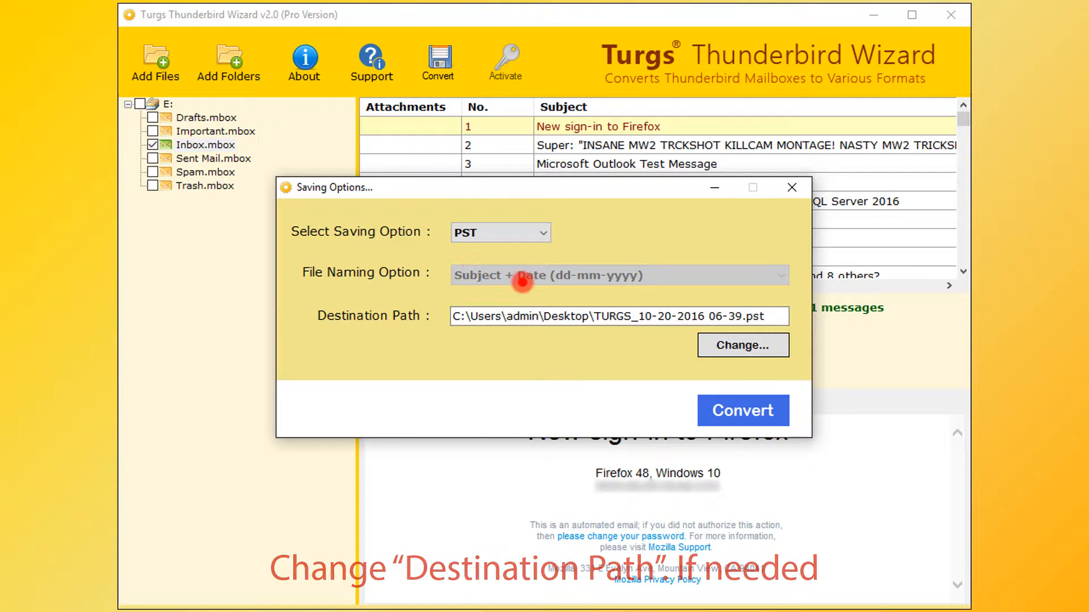
# Step: Change the PST destination path from the desktop to Local Disk (E:)
pyautogui.click(742, 344)
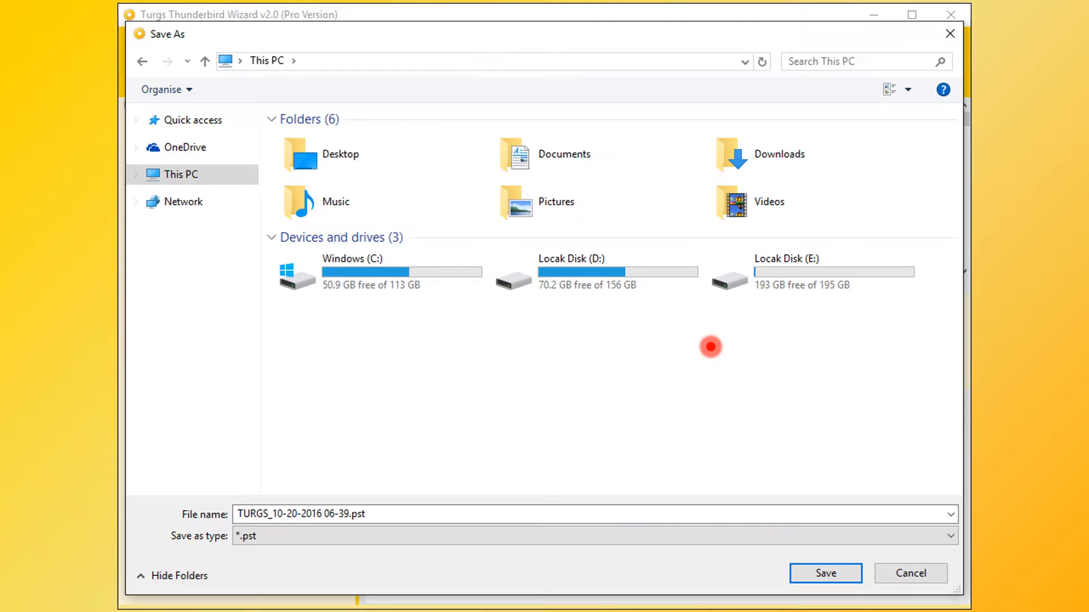
pyautogui.click(810, 272)
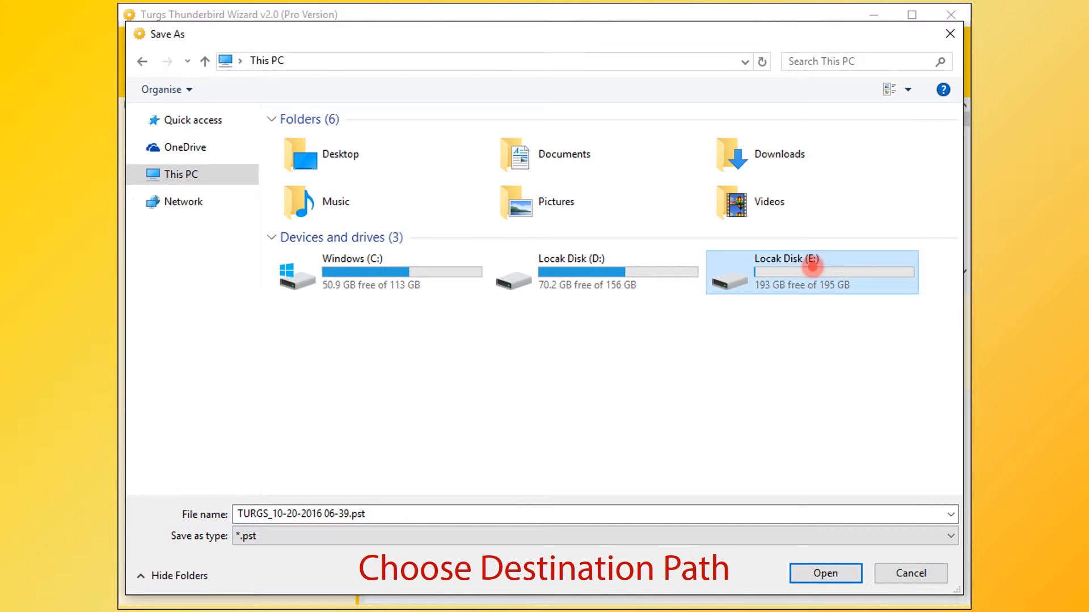
pyautogui.doubleClick(811, 271)
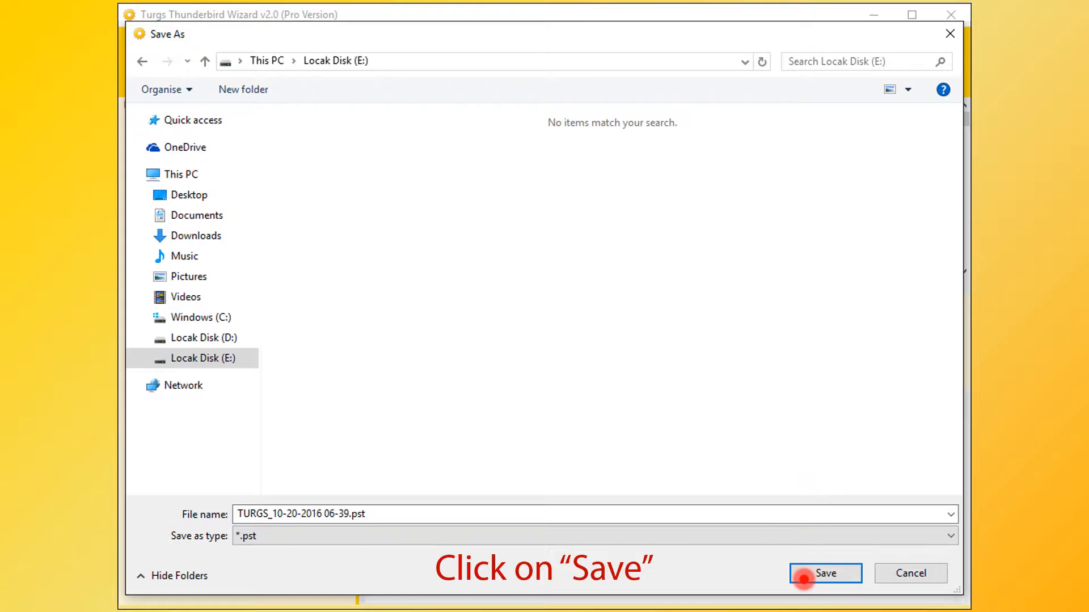
pyautogui.click(825, 574)
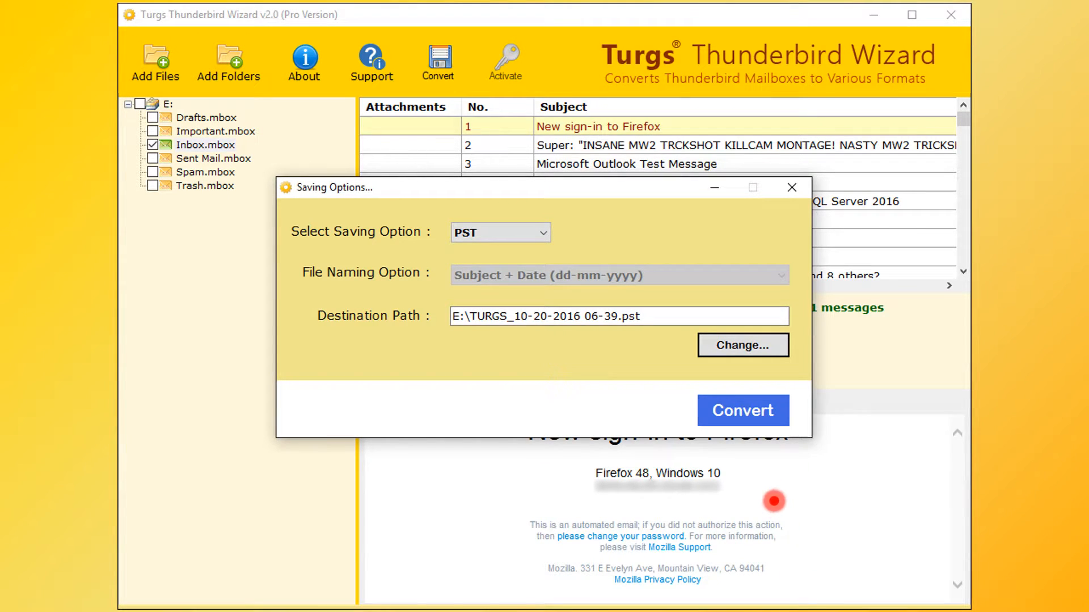
# Step: Run the Inbox-to-PST conversion and acknowledge the 'completed successfully' message
pyautogui.click(742, 410)
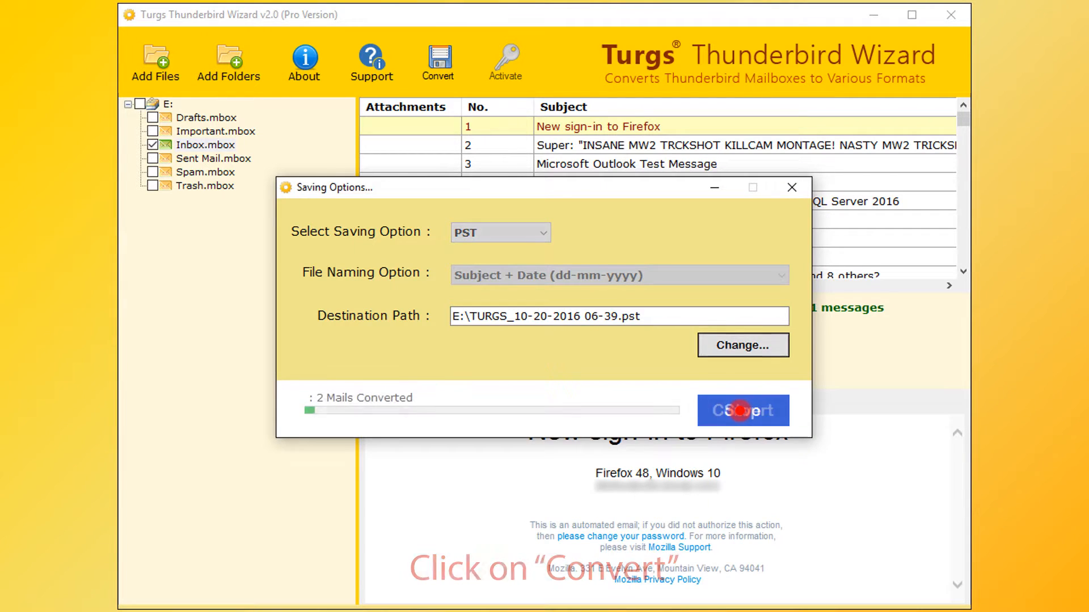
pyautogui.click(741, 410)
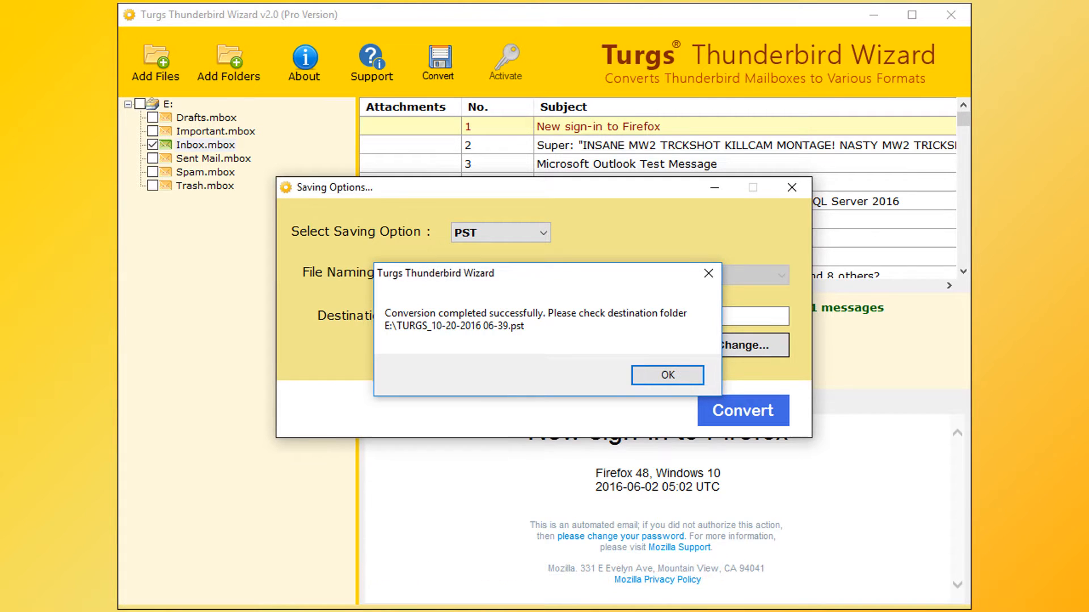
pyautogui.click(665, 374)
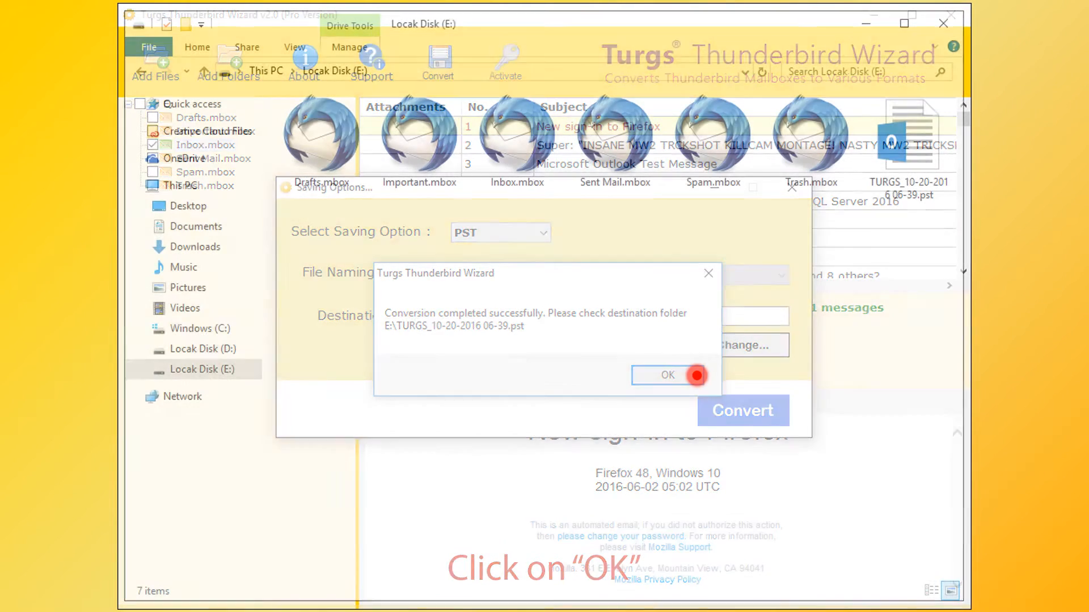
# Step: Dismiss the remaining conversion dialog before checking the PST on drive E:
pyautogui.click(667, 376)
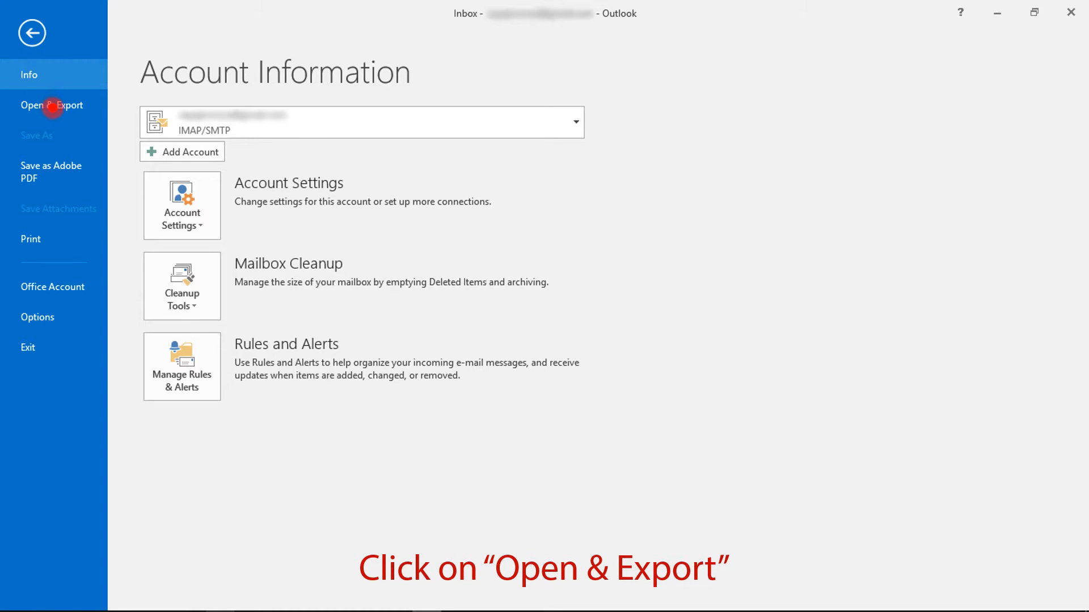
pyautogui.click(54, 104)
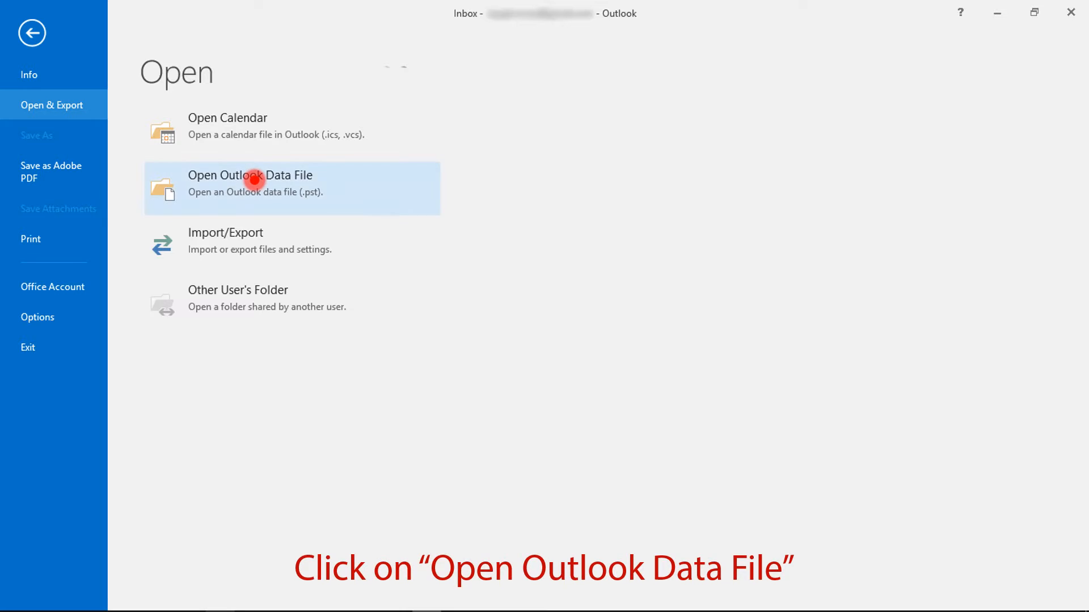
pyautogui.click(249, 182)
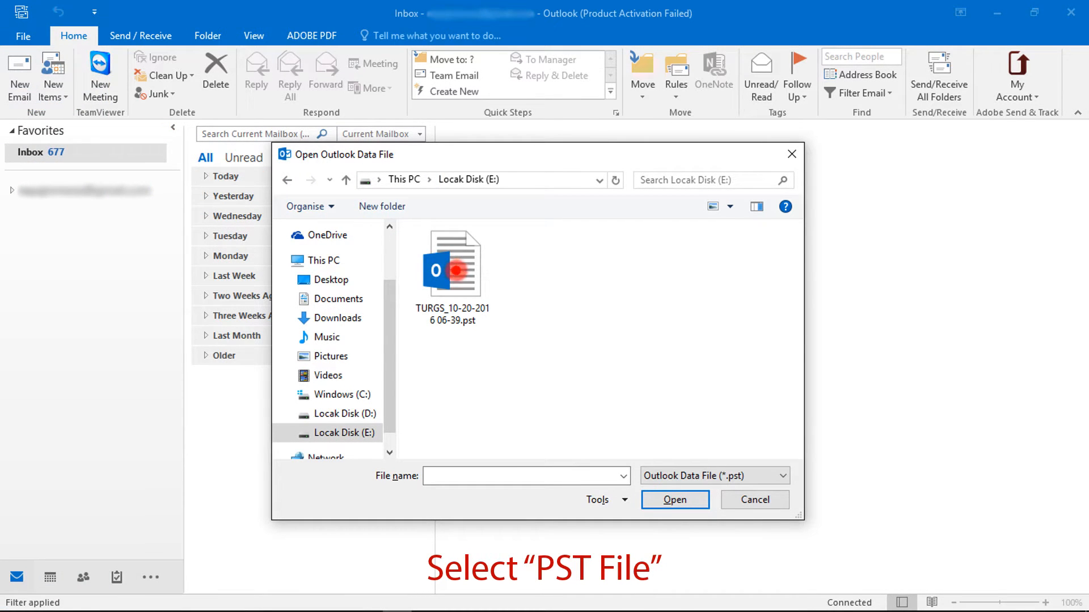
pyautogui.click(453, 264)
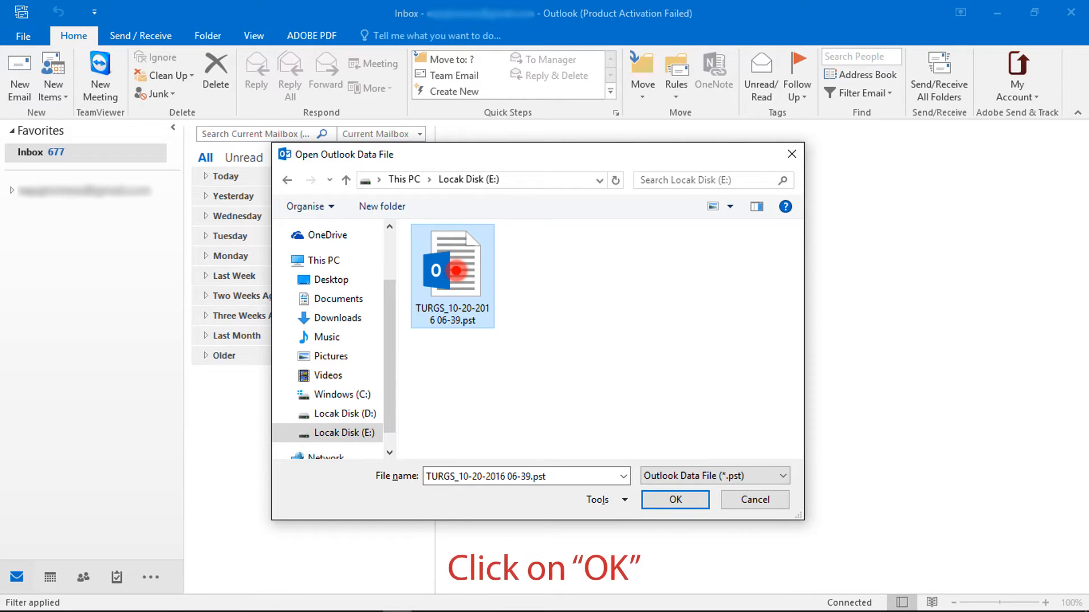
pyautogui.click(673, 500)
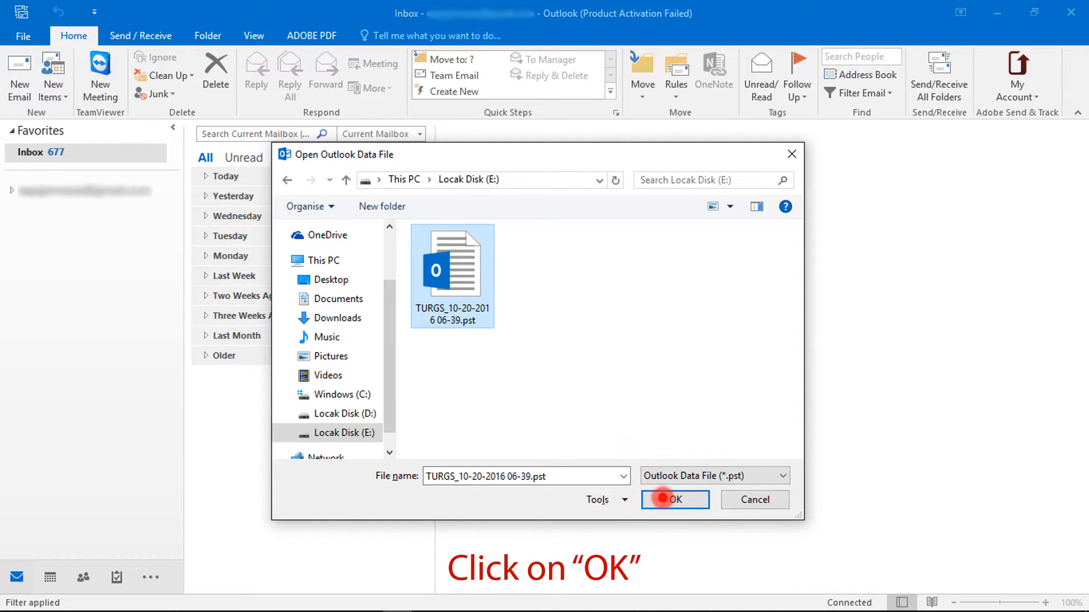
pyautogui.click(674, 501)
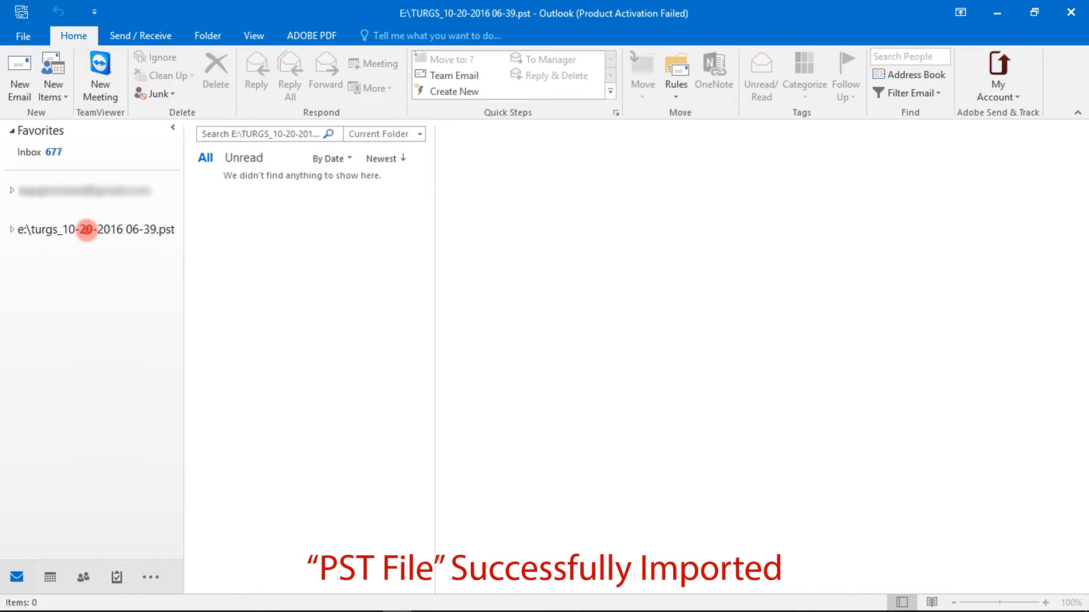
# Step: Expand the imported PST data file and show its Inbox listing 201 emails
pyautogui.click(12, 230)
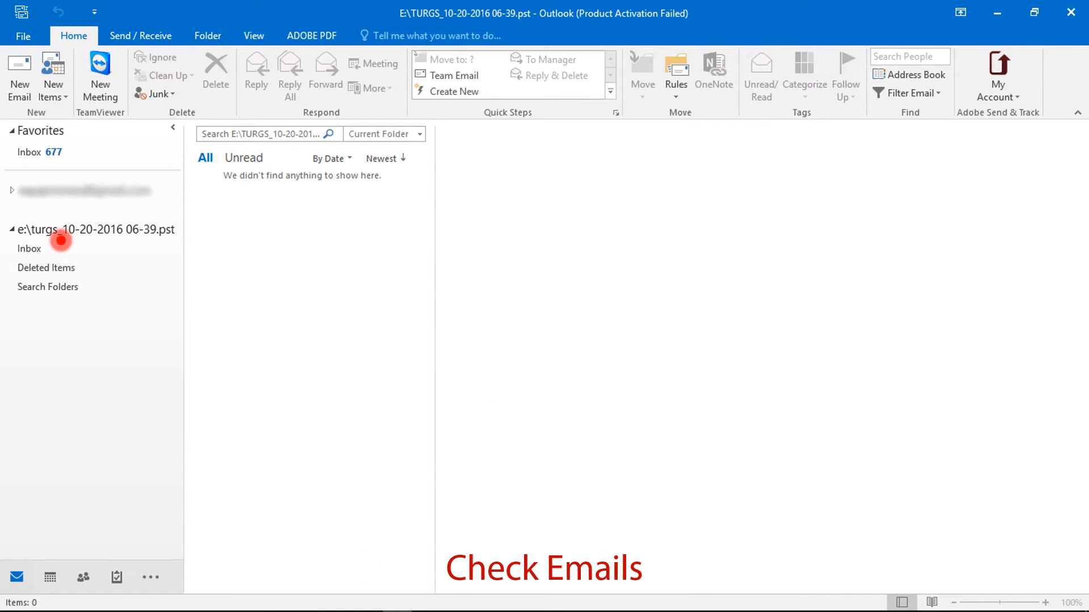
pyautogui.click(29, 249)
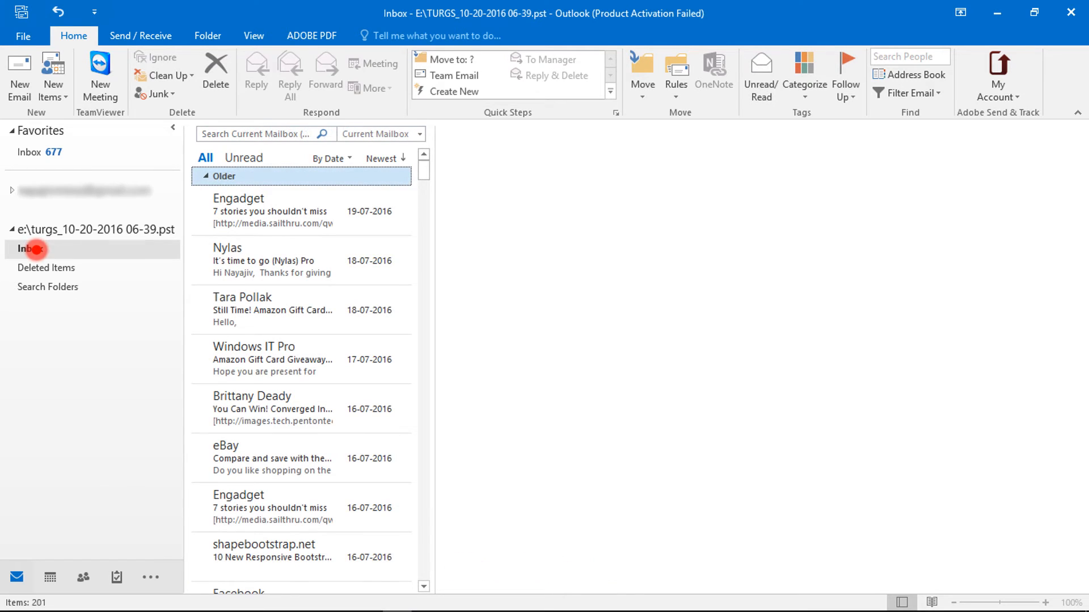